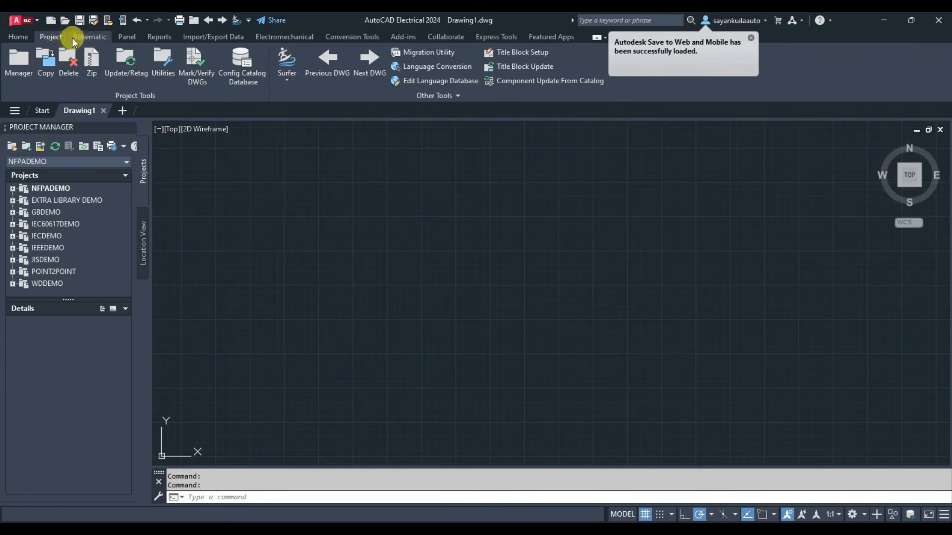
Browse the AutoCAD Electrical ribbon tabs: Schematic, Panel, Import/Export, Electromechanical and Home
{"action": "left_click", "coordinate": [89, 37]}
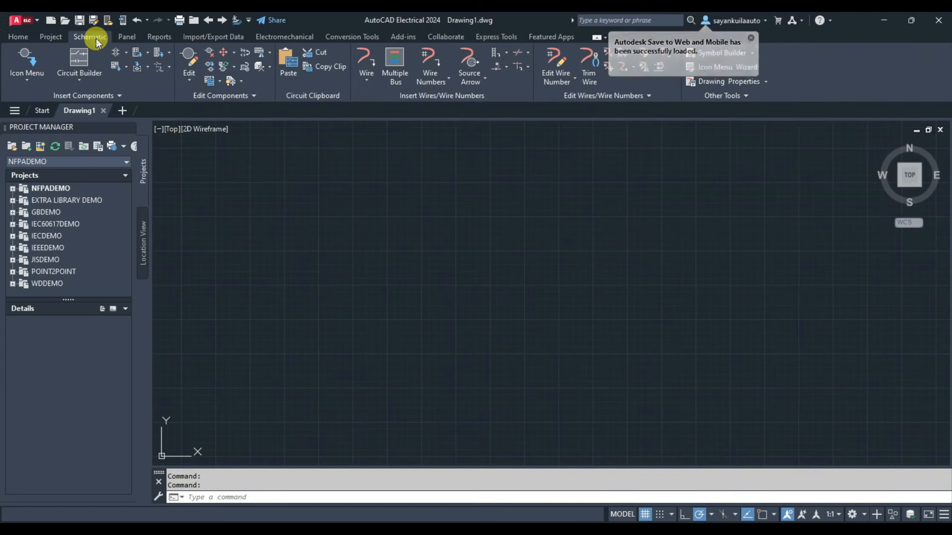
{"action": "left_click", "coordinate": [126, 37]}
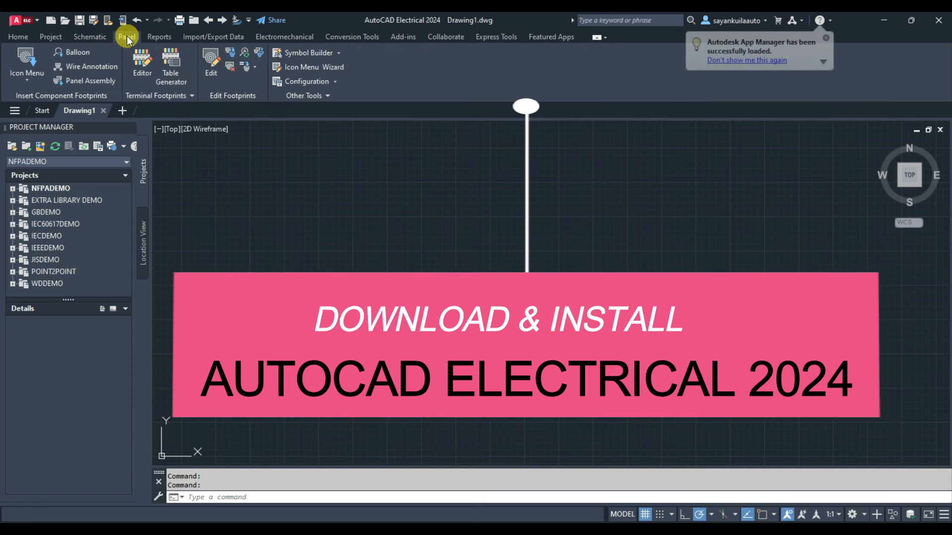
{"action": "left_click", "coordinate": [213, 37]}
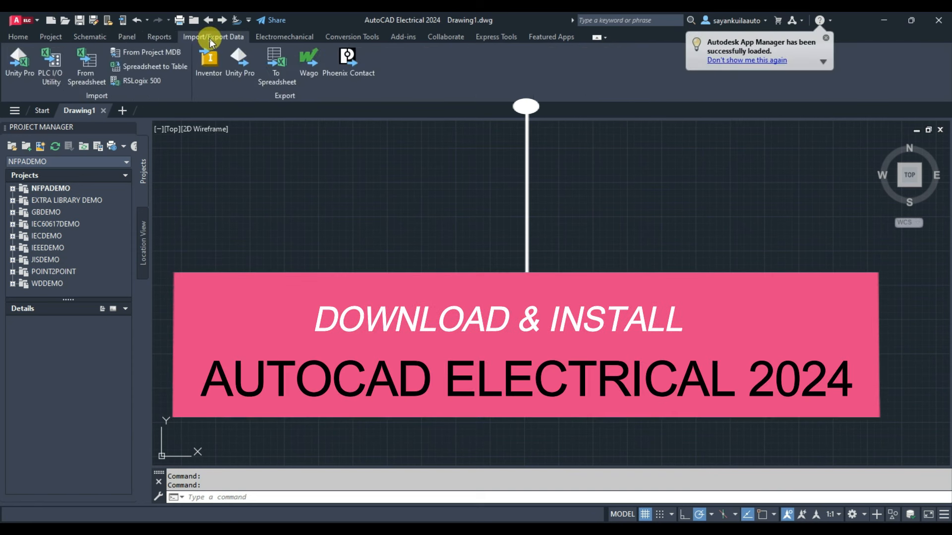
{"action": "left_click", "coordinate": [284, 37]}
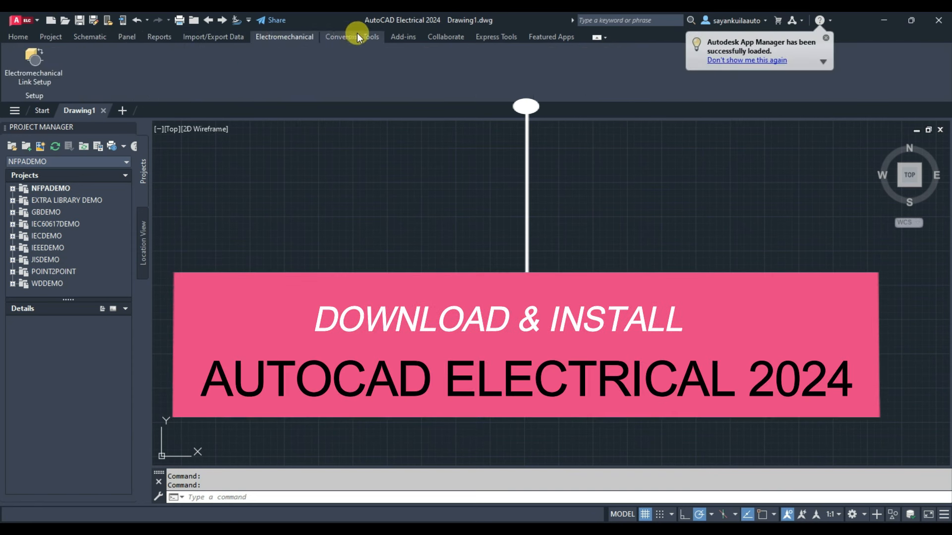
{"action": "left_click", "coordinate": [351, 37]}
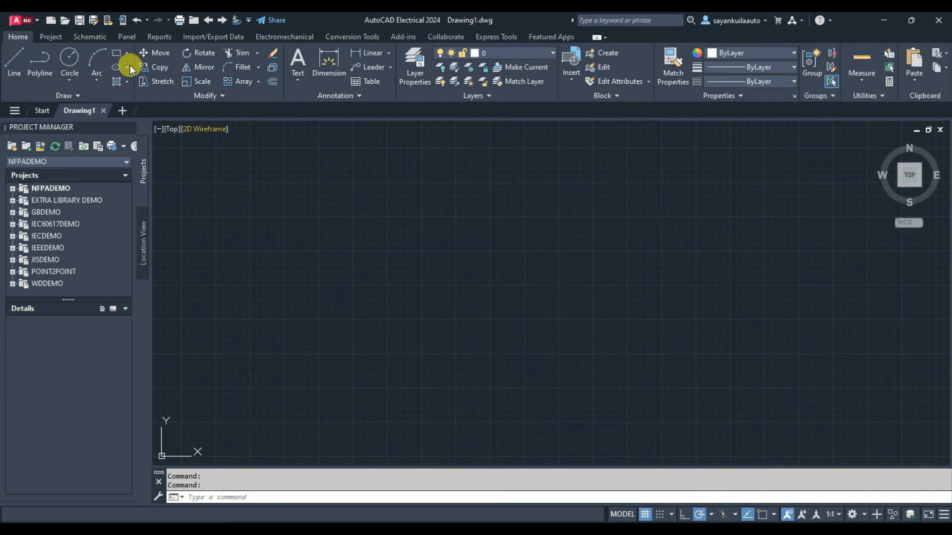
{"action": "left_click", "coordinate": [89, 37]}
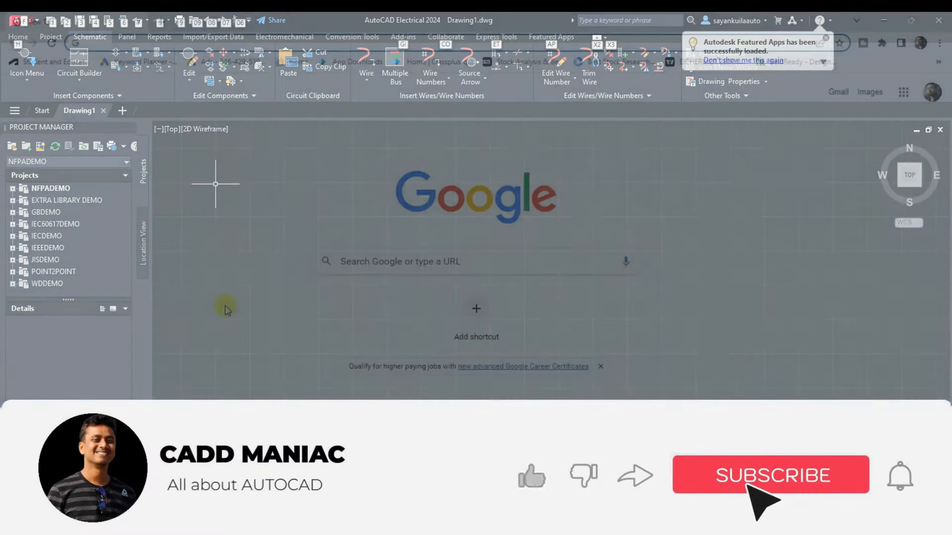
{"action": "left_click", "coordinate": [769, 475]}
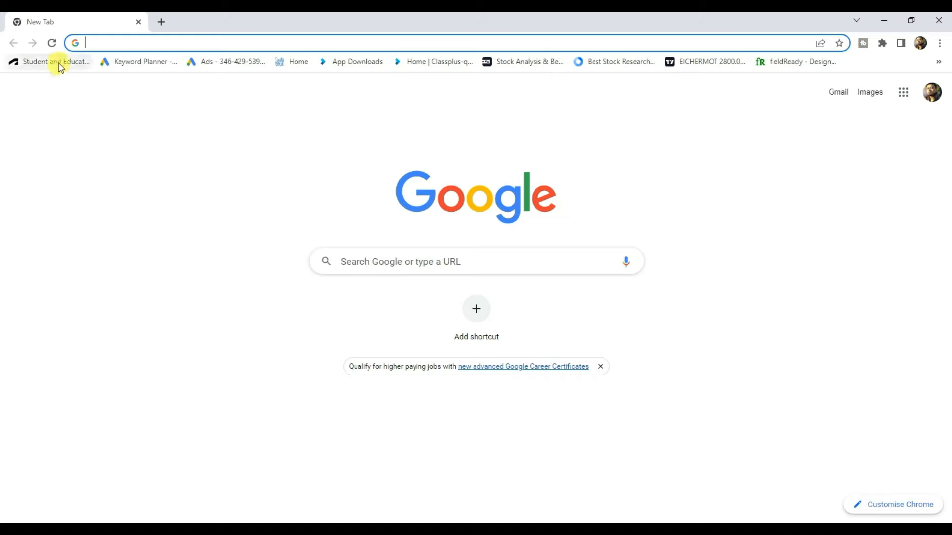
Sign in on the Autodesk Student and Education page and continue to Get Autodesk Software
{"action": "left_click", "coordinate": [49, 61]}
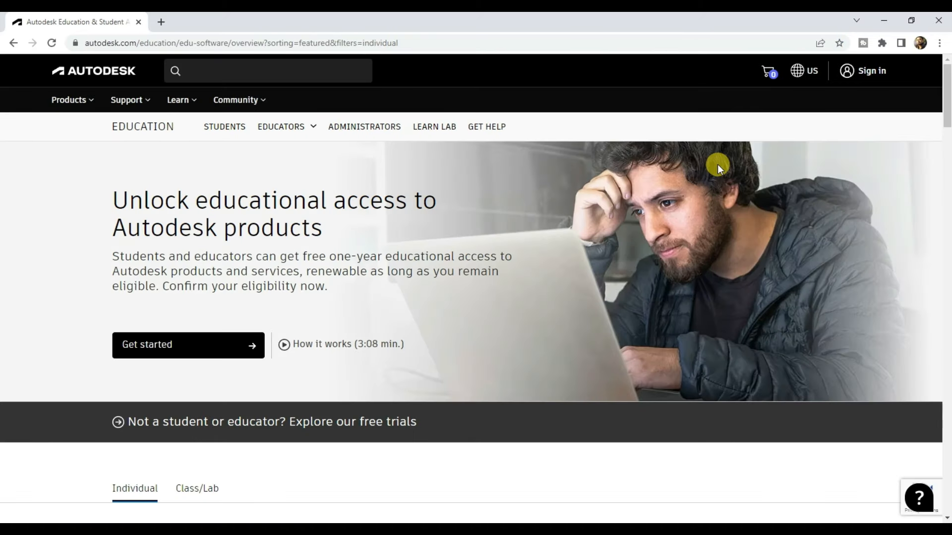
{"action": "mouse_move", "coordinate": [821, 95]}
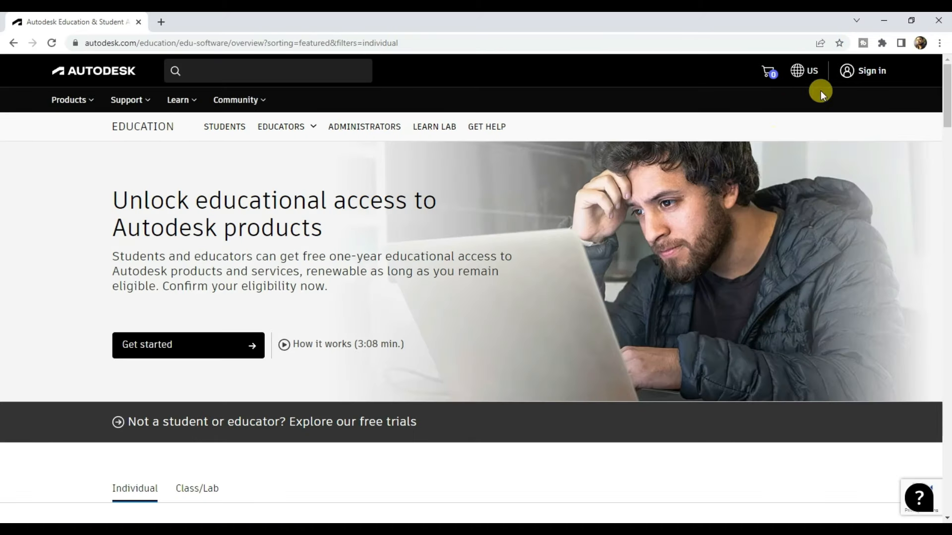
{"action": "left_click", "coordinate": [870, 70]}
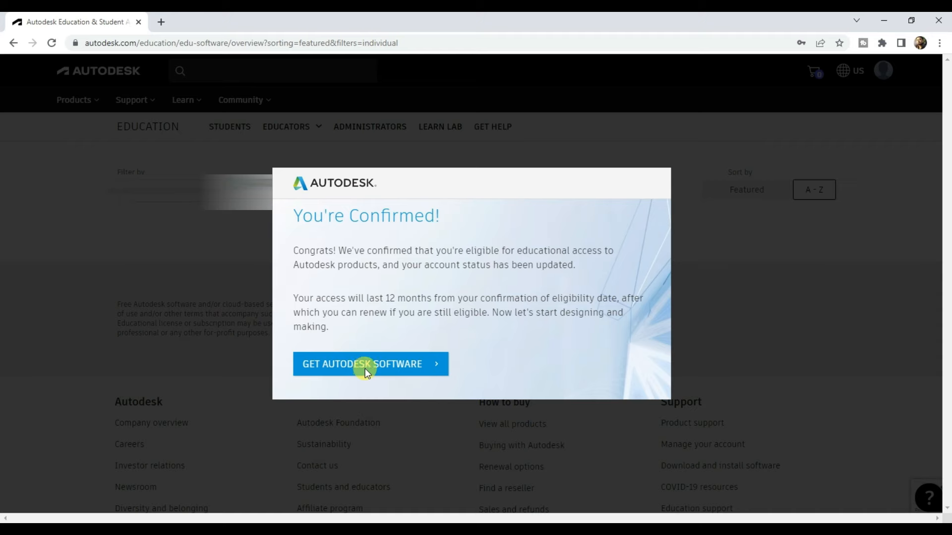
{"action": "left_click", "coordinate": [369, 364]}
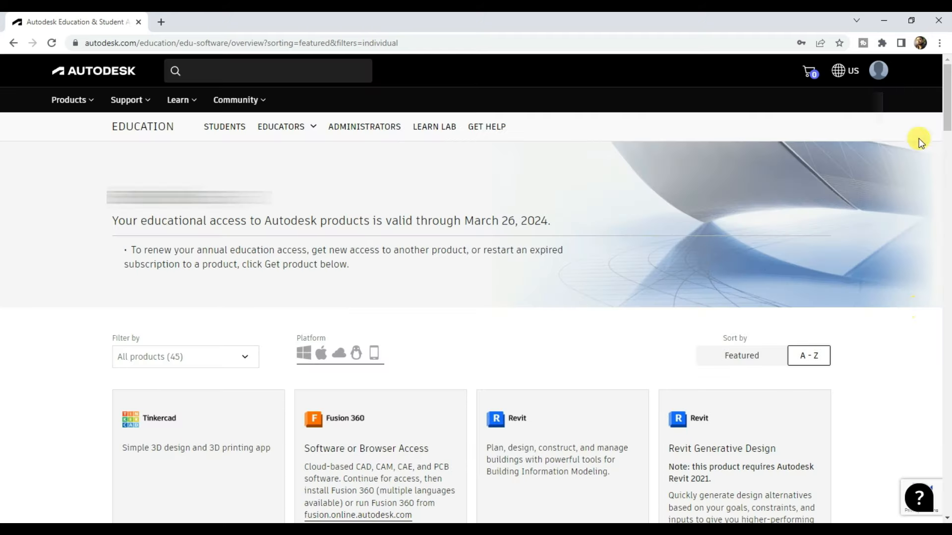
From Products and services, install AutoCAD Electrical 2024 and accept the terms to begin the download
{"action": "left_click", "coordinate": [878, 69]}
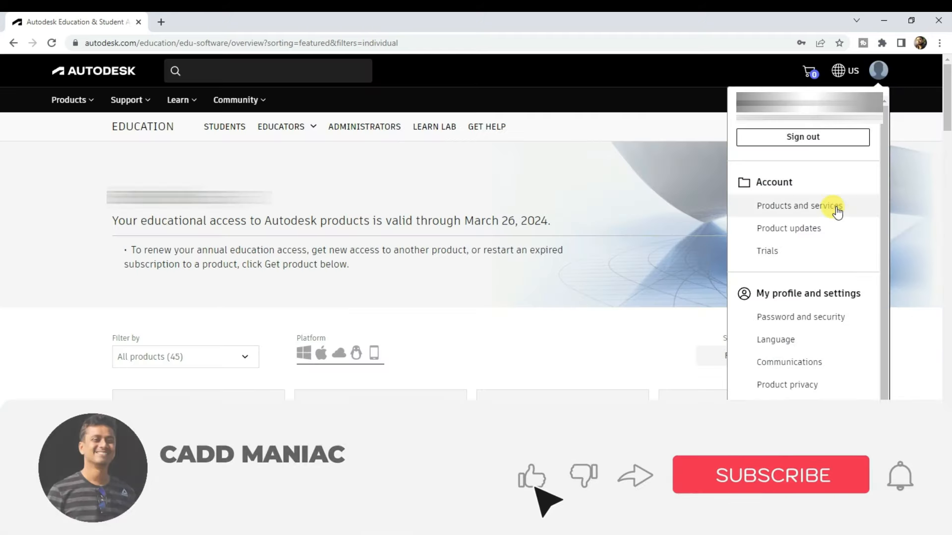
{"action": "left_click", "coordinate": [797, 205]}
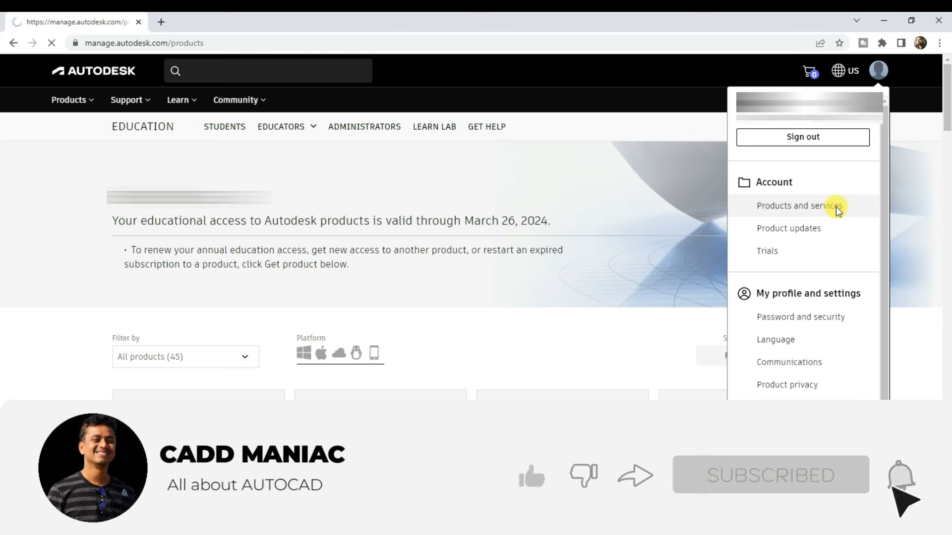
{"action": "left_click", "coordinate": [796, 206]}
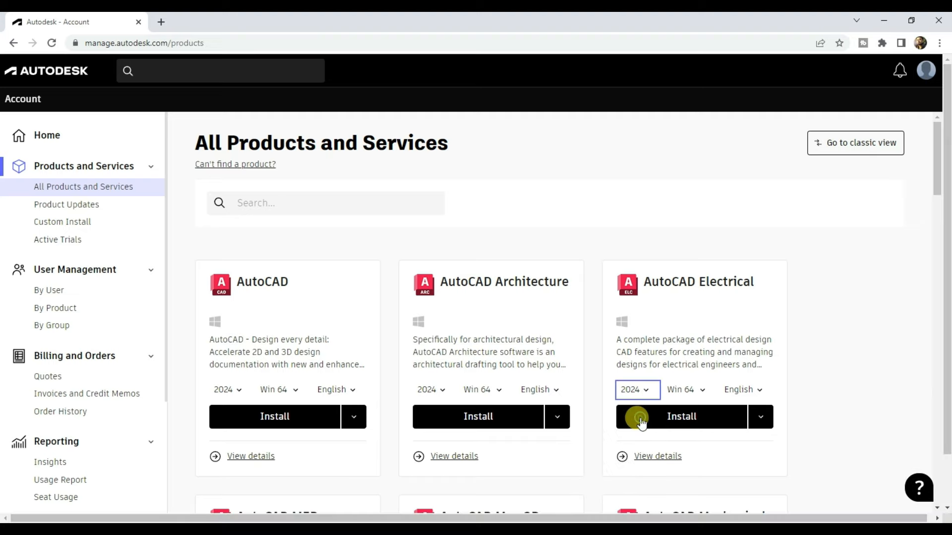
{"action": "left_click", "coordinate": [681, 417]}
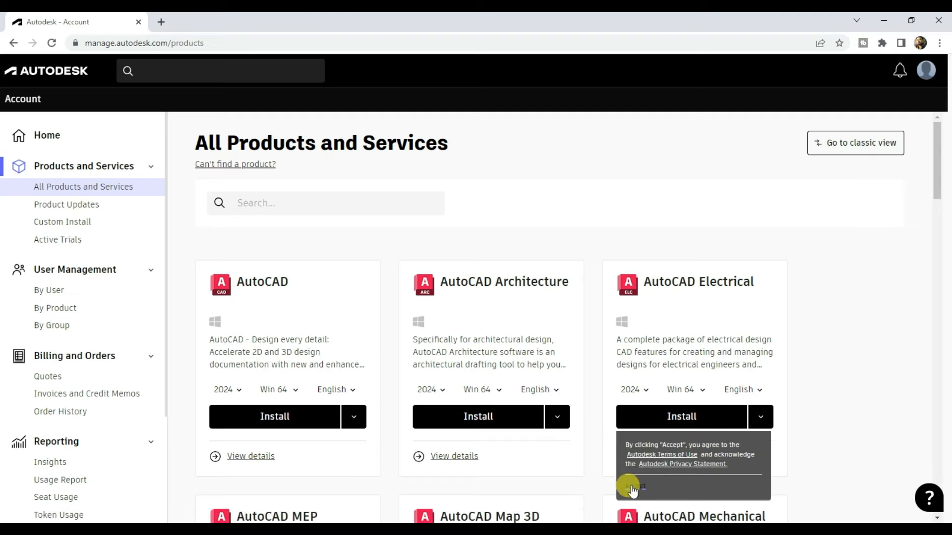
{"action": "left_click", "coordinate": [633, 487]}
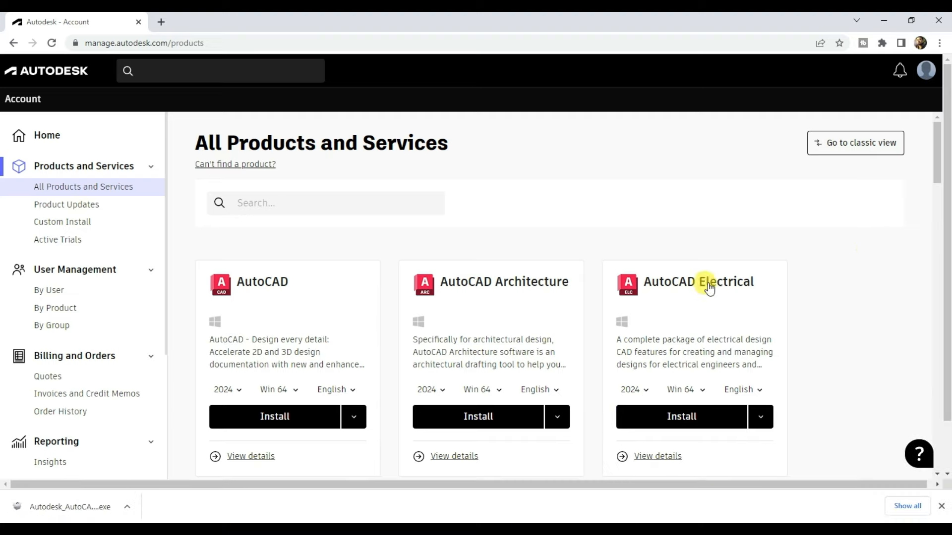
{"action": "mouse_move", "coordinate": [106, 472]}
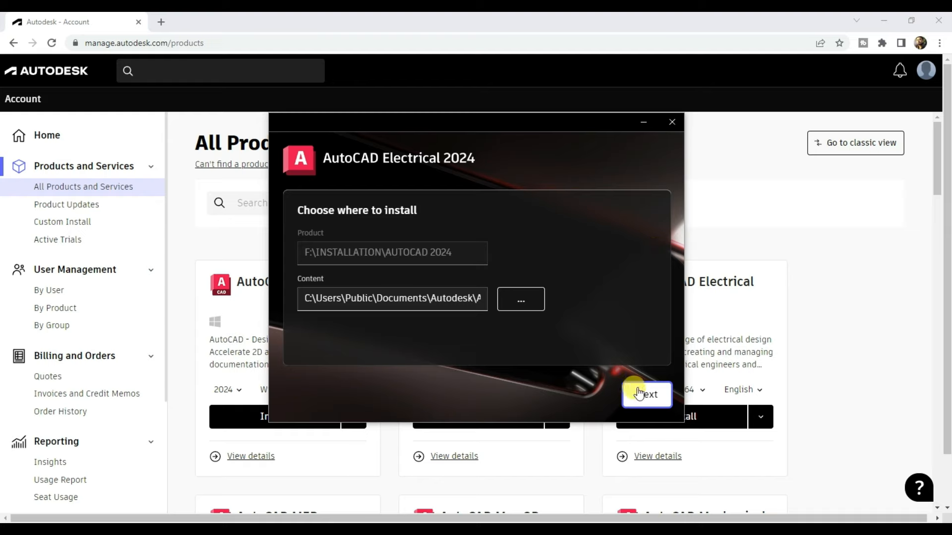
Confirm the install locations and include the Content Migration Utility before installing
{"action": "left_click", "coordinate": [647, 395]}
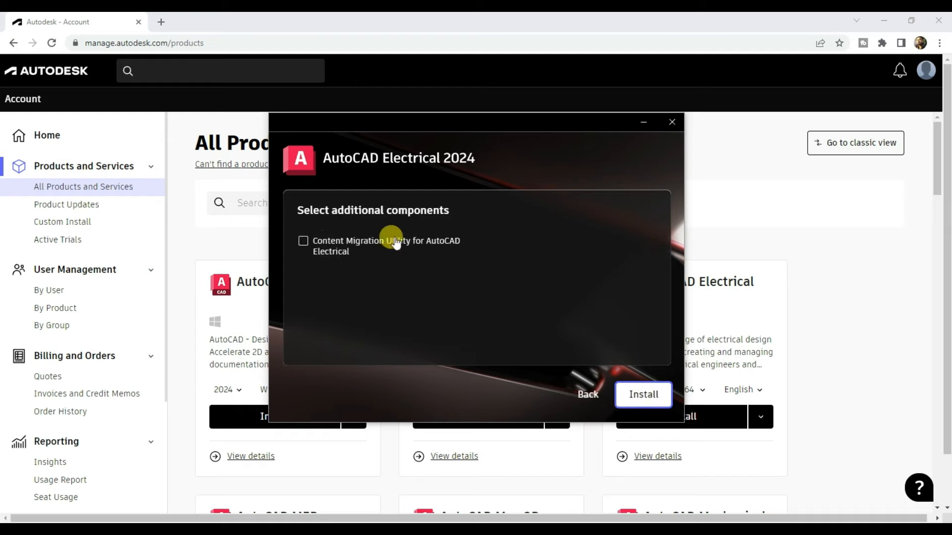
{"action": "left_click", "coordinate": [643, 395]}
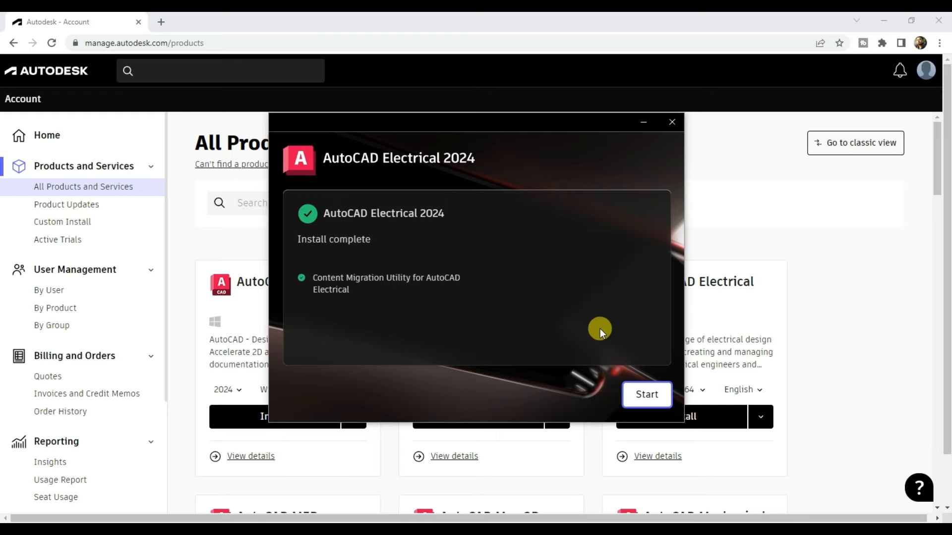
{"action": "mouse_move", "coordinate": [621, 317]}
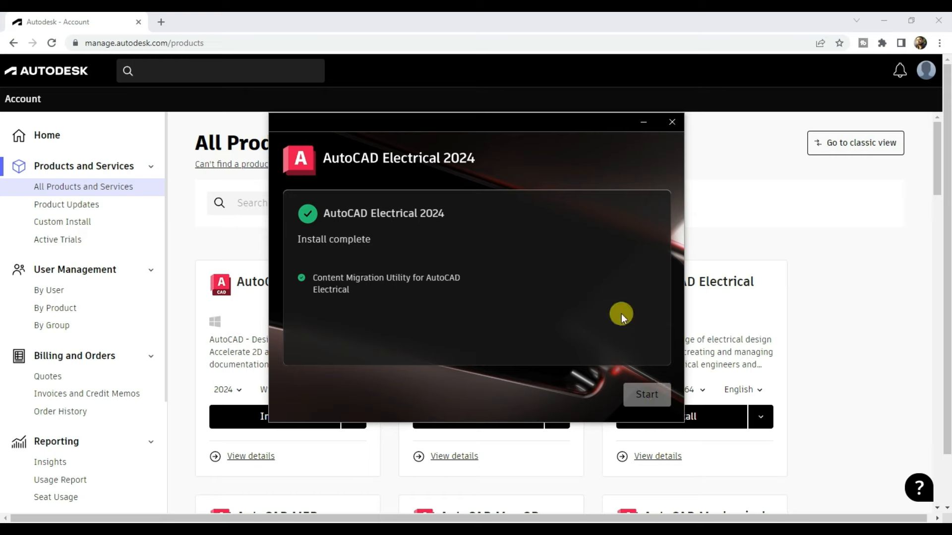